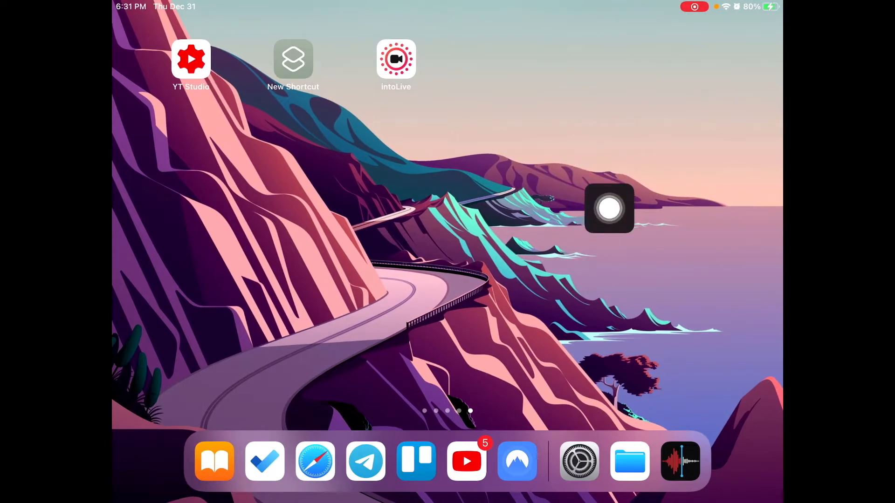
# Step: Search Spotlight and launch Voice Memos from the results to its recordings list
pyautogui.write('files')
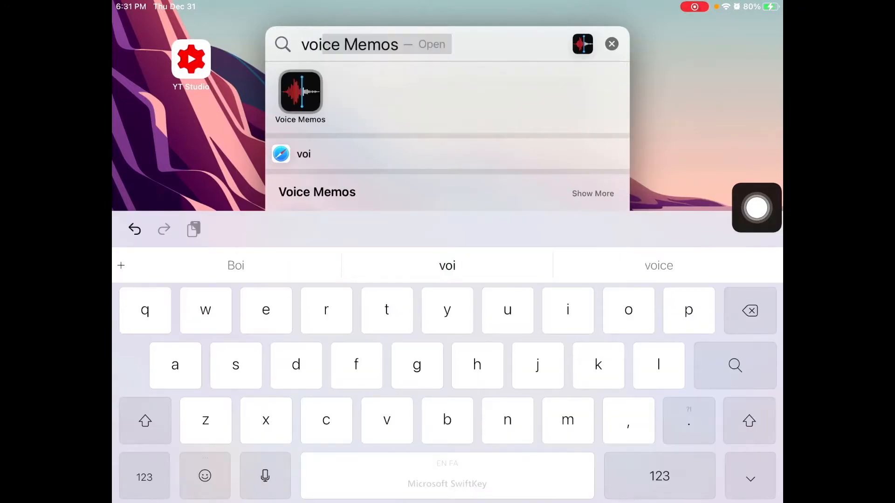
pyautogui.click(300, 94)
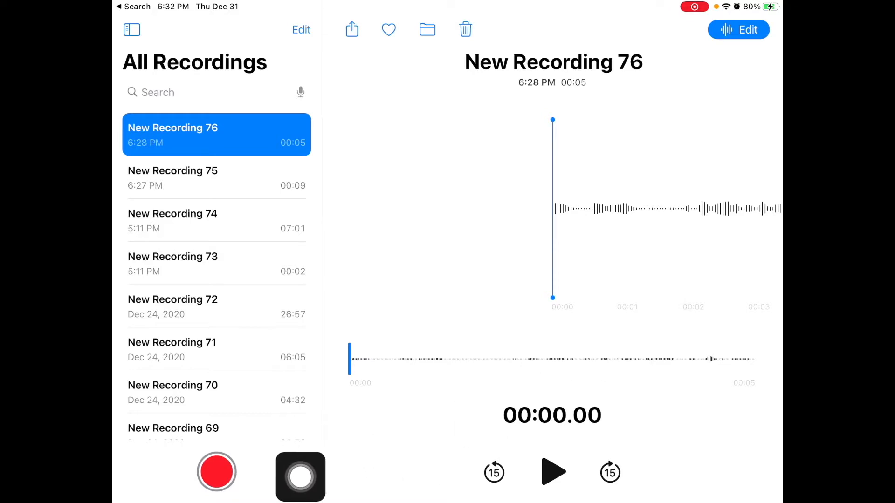
# Step: Record a new memo for about 21 seconds, then pause it as New Recording 77
pyautogui.click(217, 472)
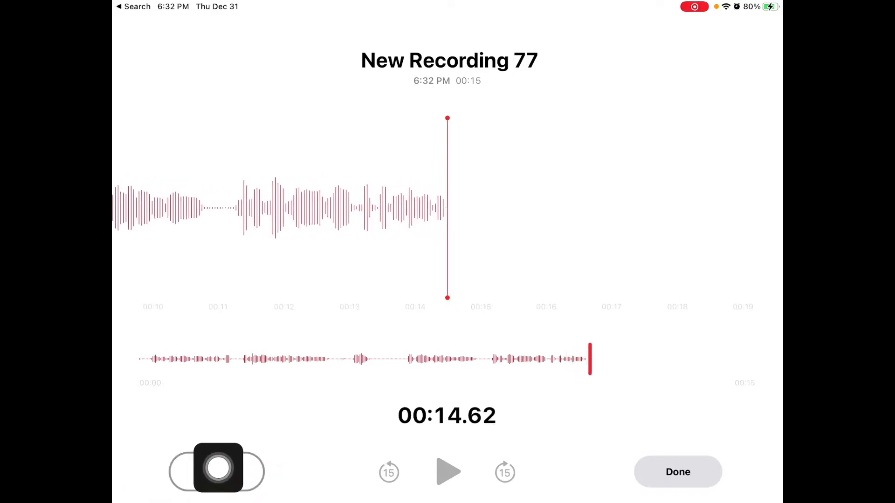
pyautogui.click(217, 471)
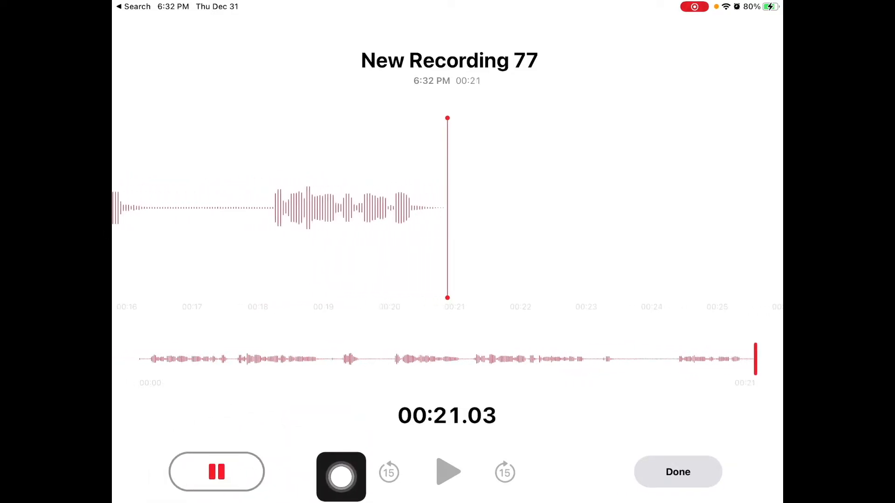
pyautogui.click(217, 471)
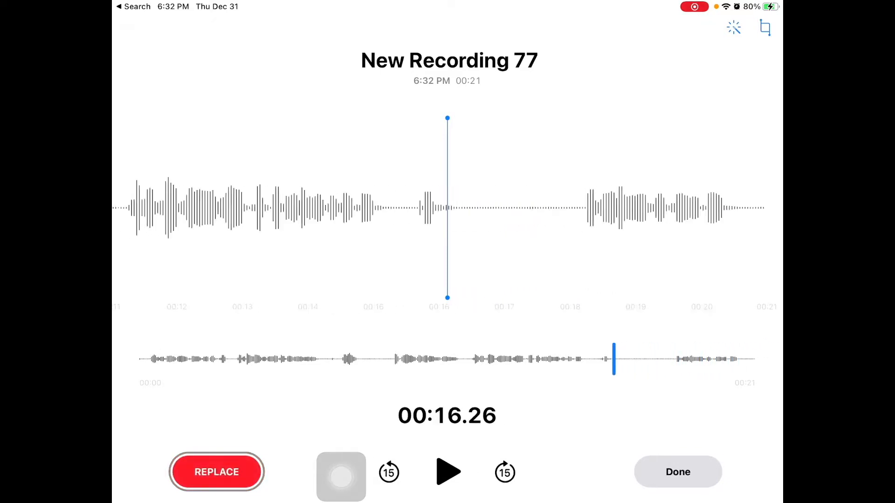
# Step: Scrub New Recording 77 back to around 11 seconds and resume recording, extending it to 36 seconds
pyautogui.click(449, 472)
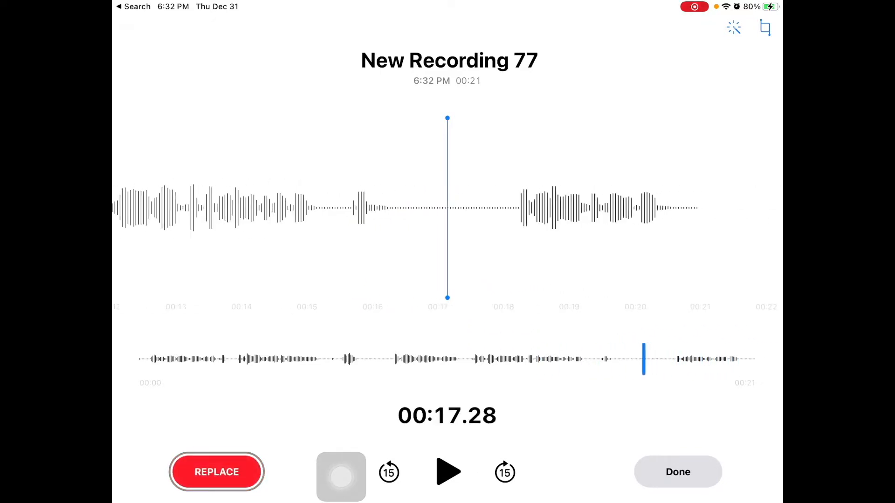
pyautogui.moveTo(643, 358); pyautogui.dragTo(609, 358)
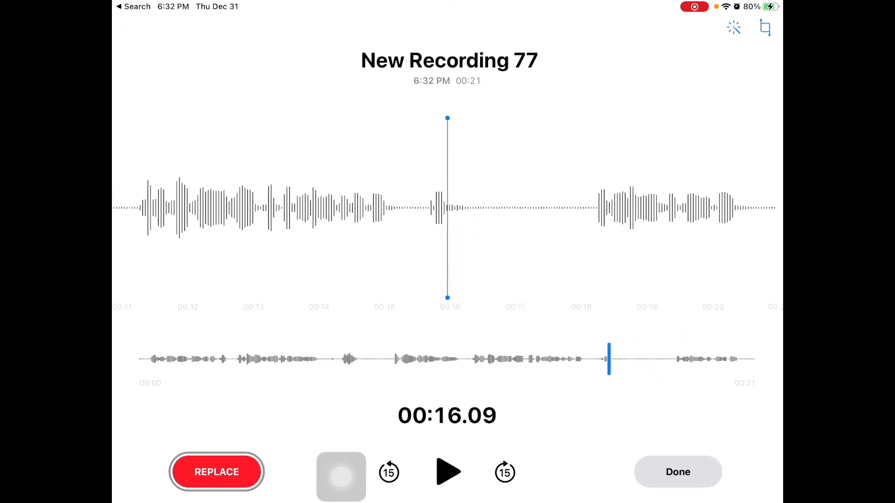
pyautogui.click(217, 471)
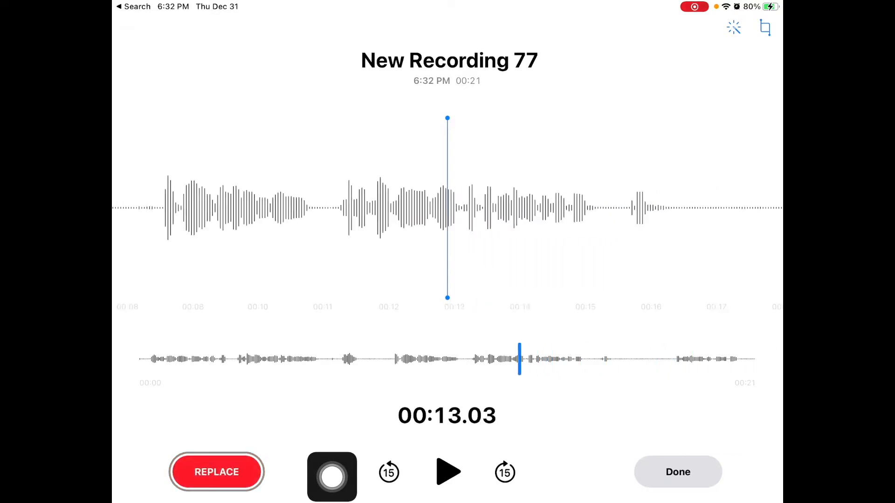
pyautogui.moveTo(519, 358); pyautogui.dragTo(463, 358)
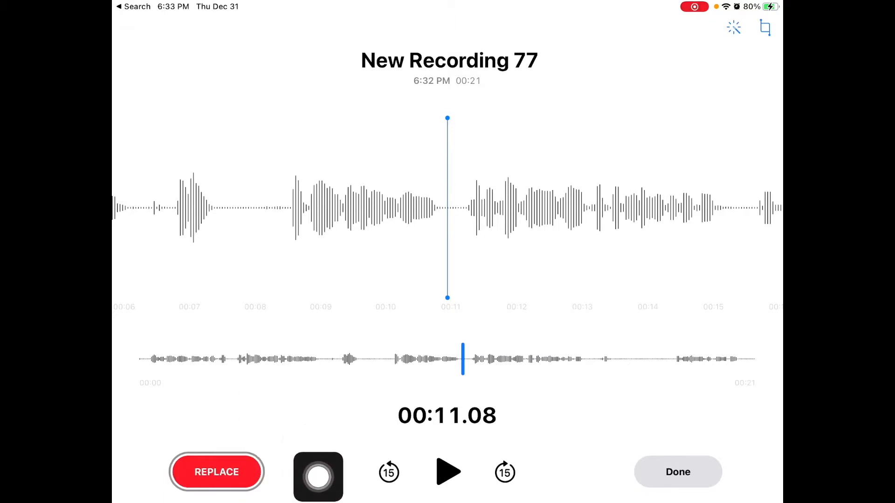
pyautogui.click(216, 472)
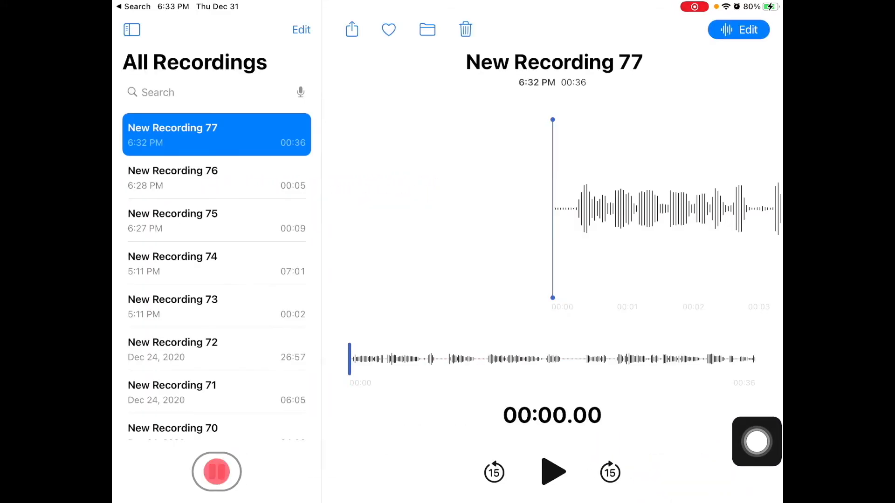
pyautogui.click(216, 472)
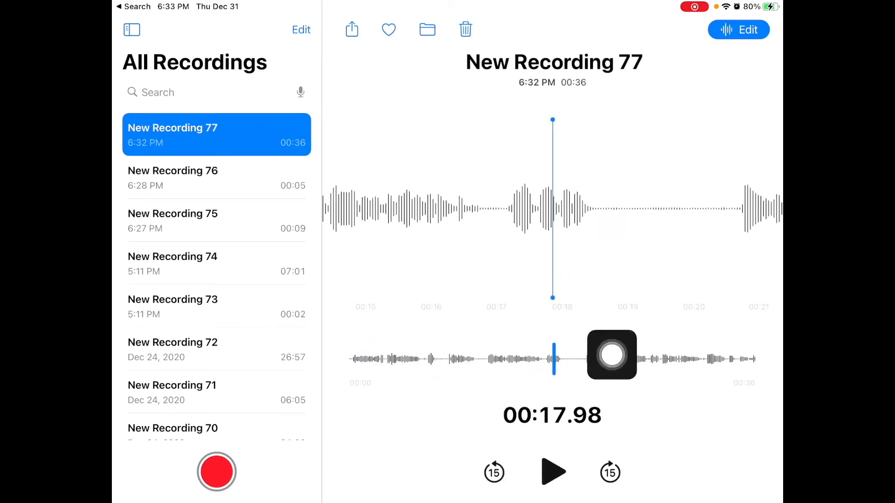
pyautogui.click(552, 471)
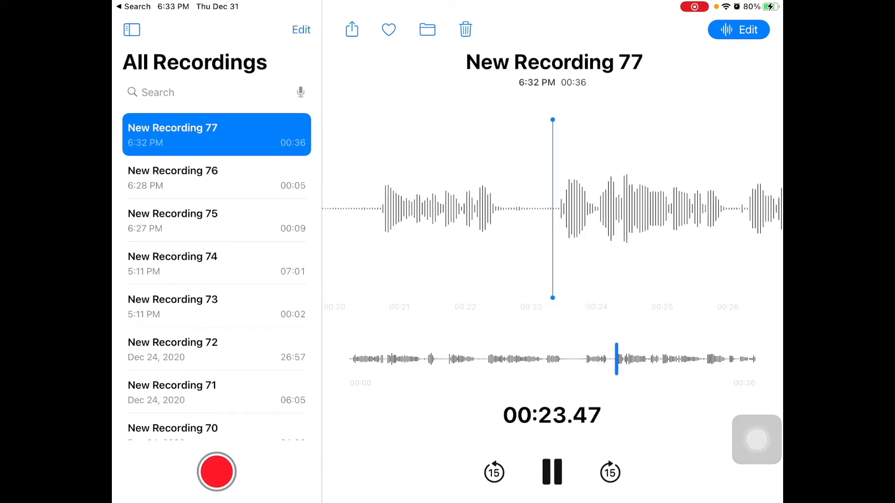
pyautogui.click(552, 471)
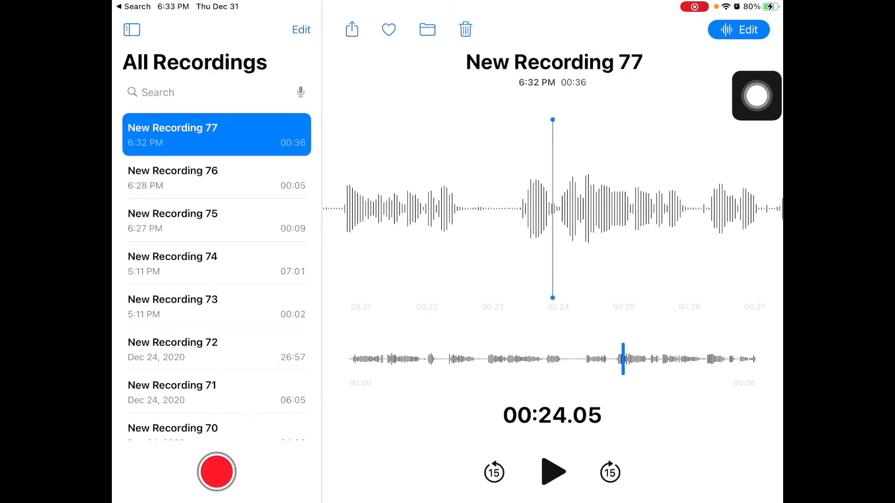
pyautogui.click(739, 30)
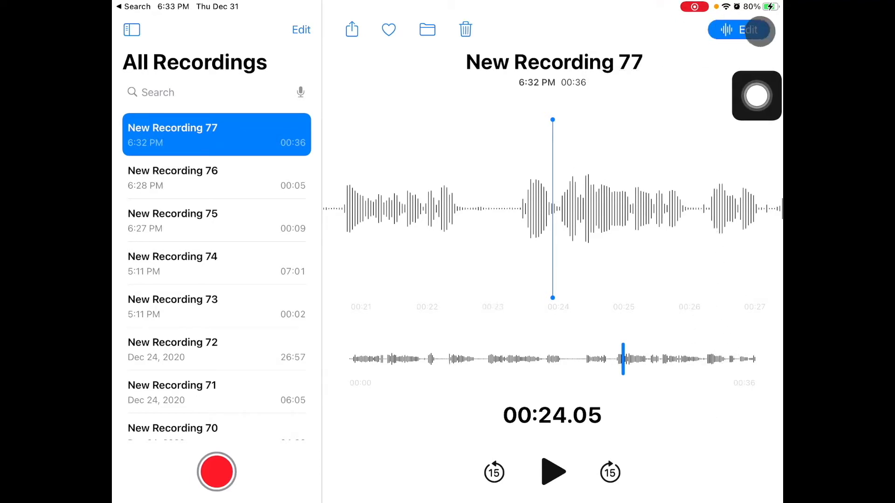
pyautogui.click(748, 30)
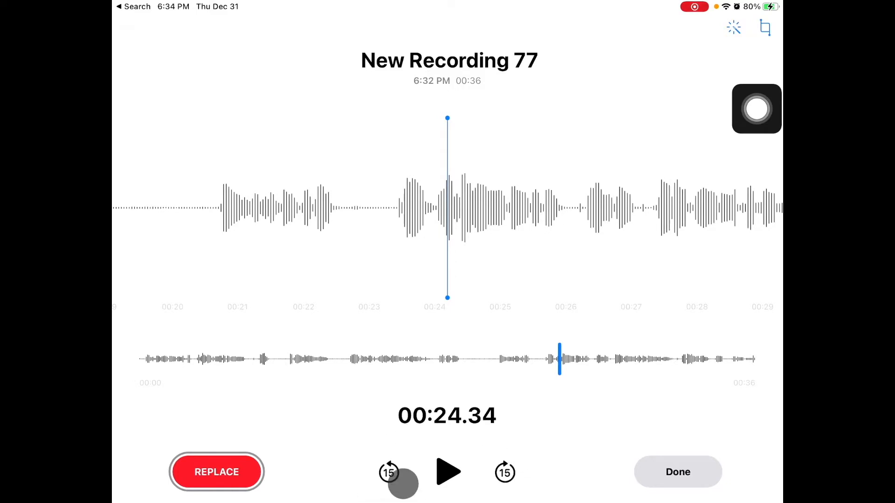
pyautogui.click(388, 471)
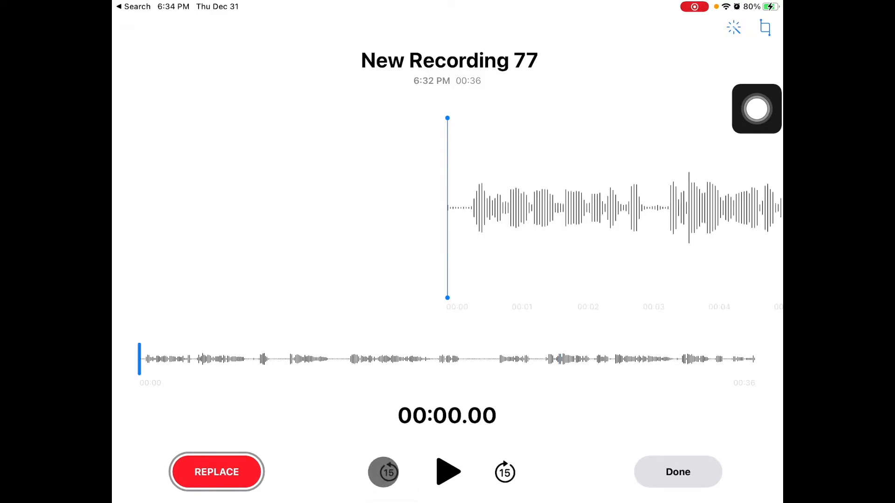
pyautogui.click(504, 472)
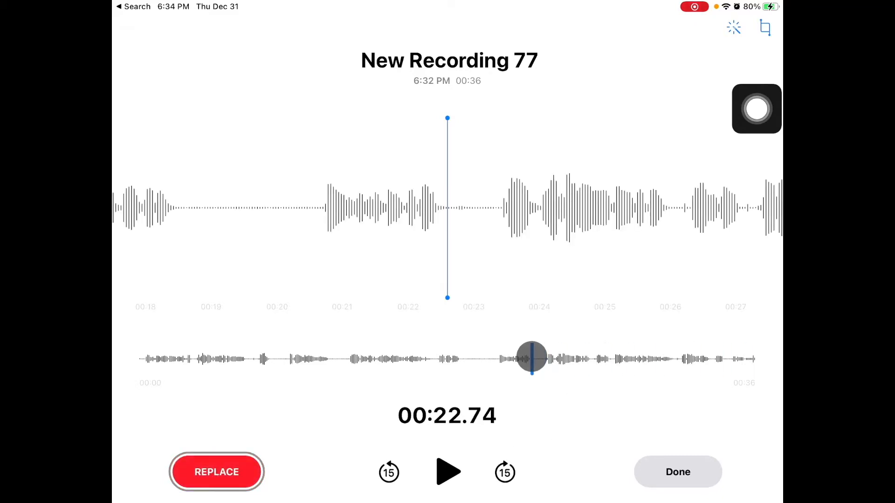
pyautogui.click(217, 472)
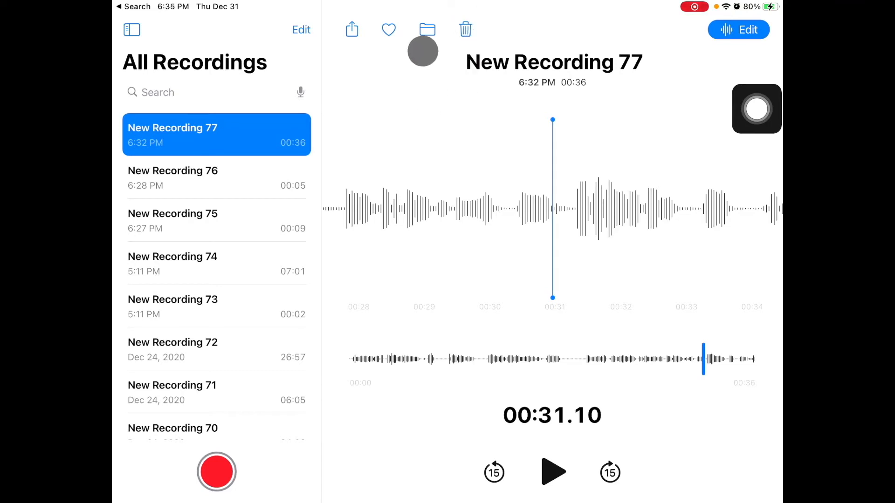
# Step: Move New Recording 77 to Paste, then to the Test folder, and mark it as a favourite
pyautogui.click(426, 29)
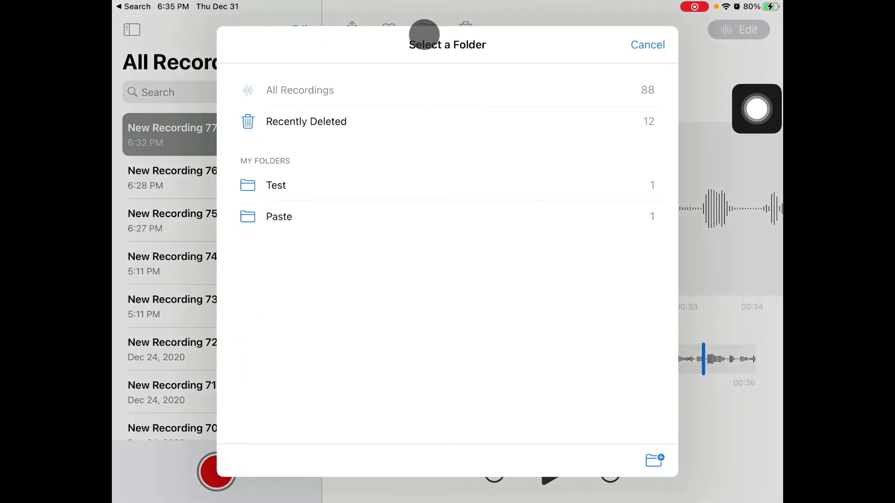
pyautogui.moveTo(513, 34)
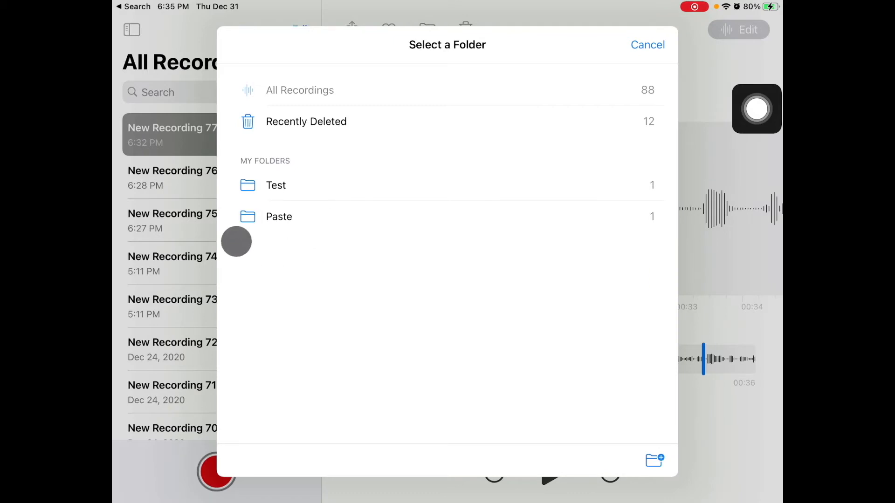
pyautogui.moveTo(297, 236)
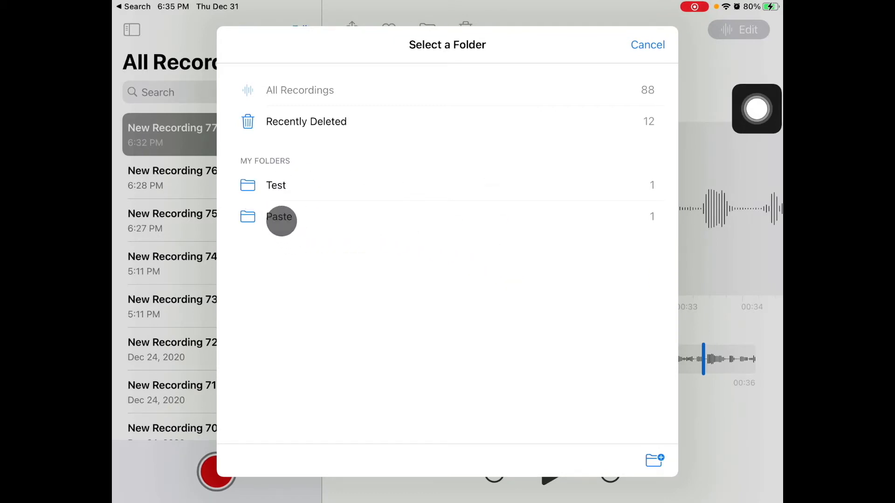
pyautogui.click(647, 44)
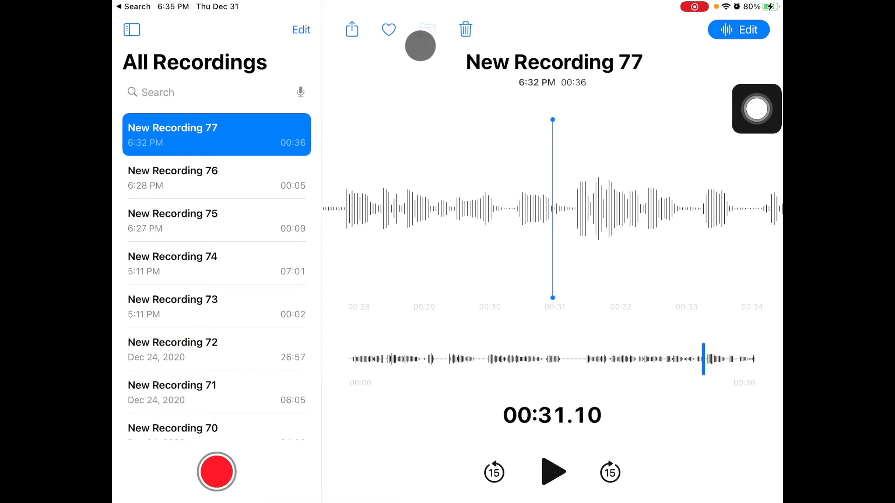
pyautogui.click(425, 29)
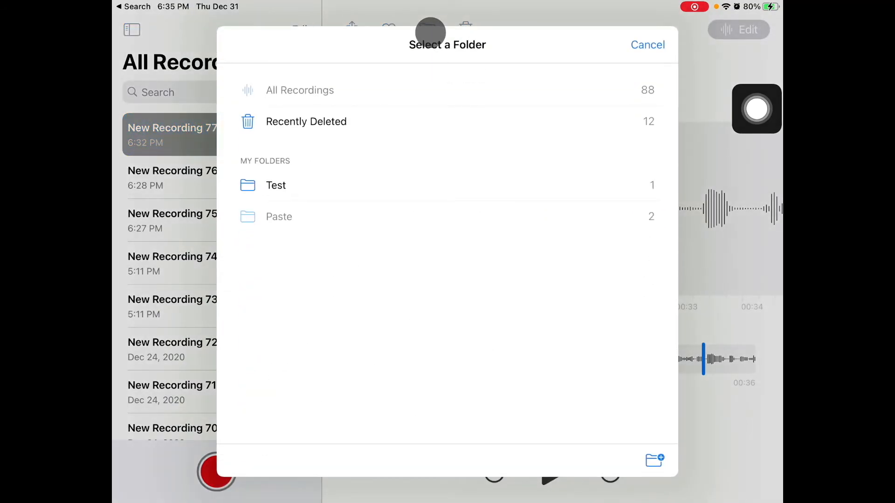
pyautogui.moveTo(371, 189)
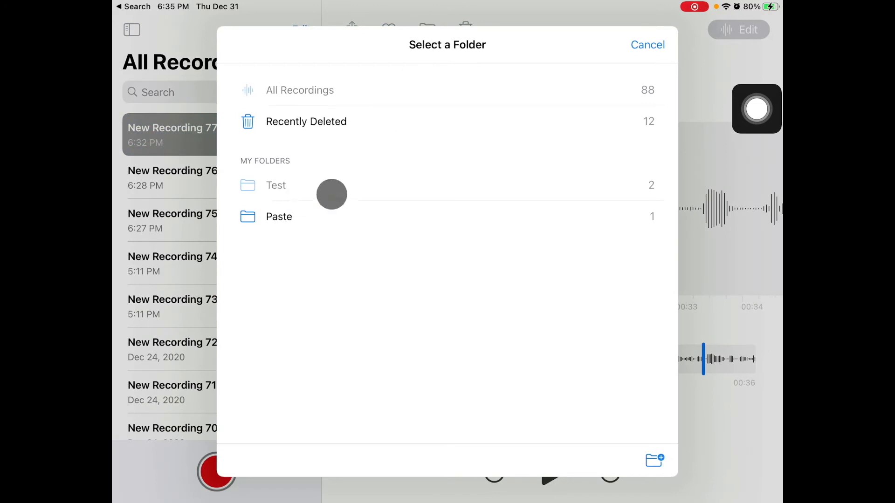
pyautogui.click(647, 45)
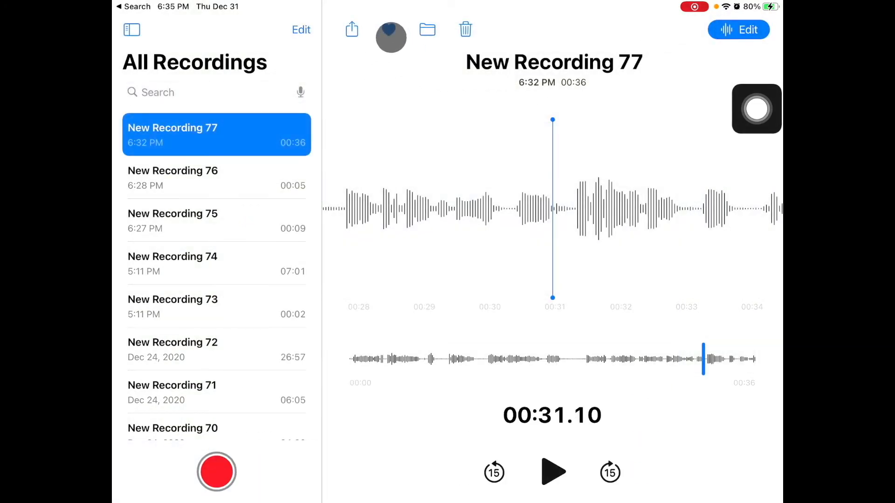
pyautogui.click(391, 30)
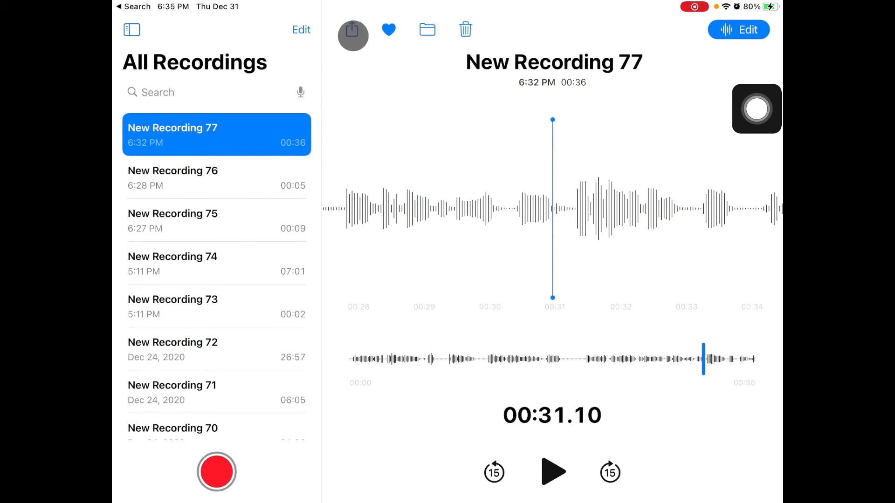
pyautogui.click(352, 29)
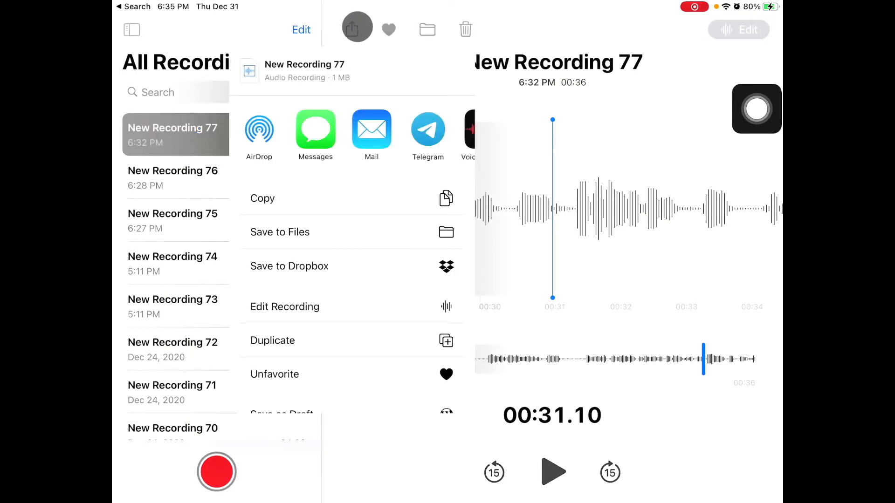
pyautogui.click(279, 232)
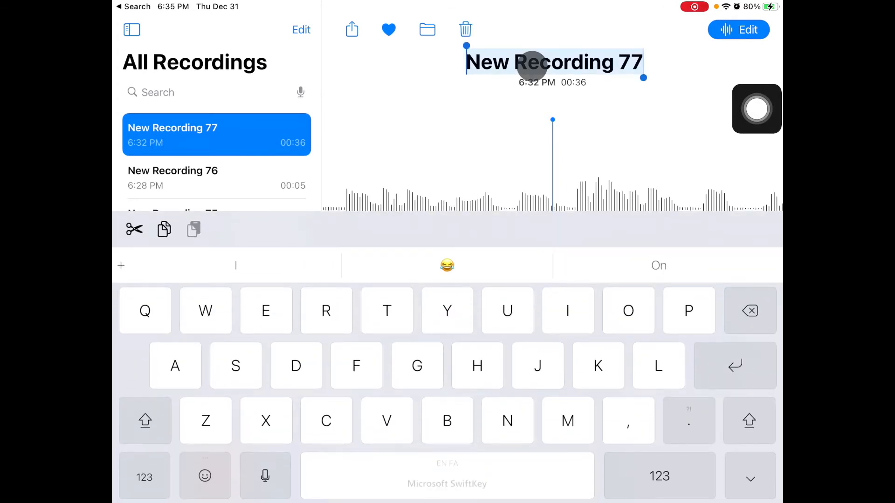
# Step: Replace the title New Recording 77 with the name Tutorial
pyautogui.write('Tutorial')
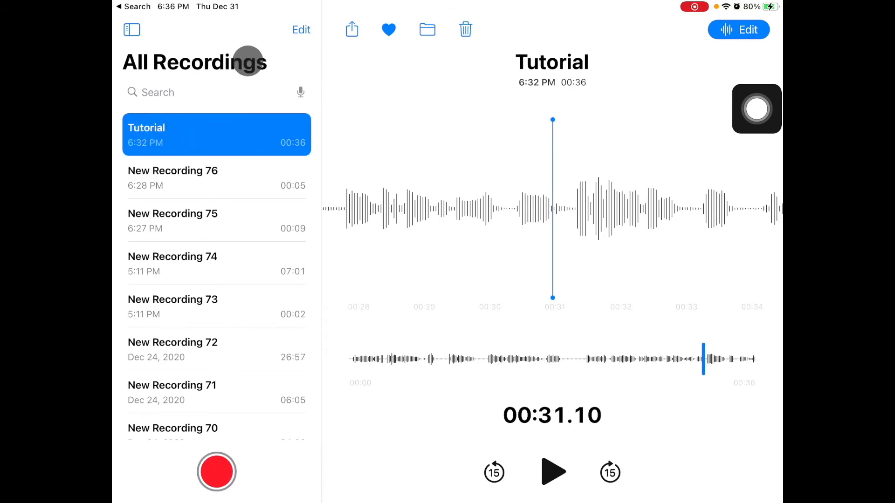
# Step: Search the recordings for Tutorial, view the match, then cancel back to all recordings
pyautogui.click(172, 92)
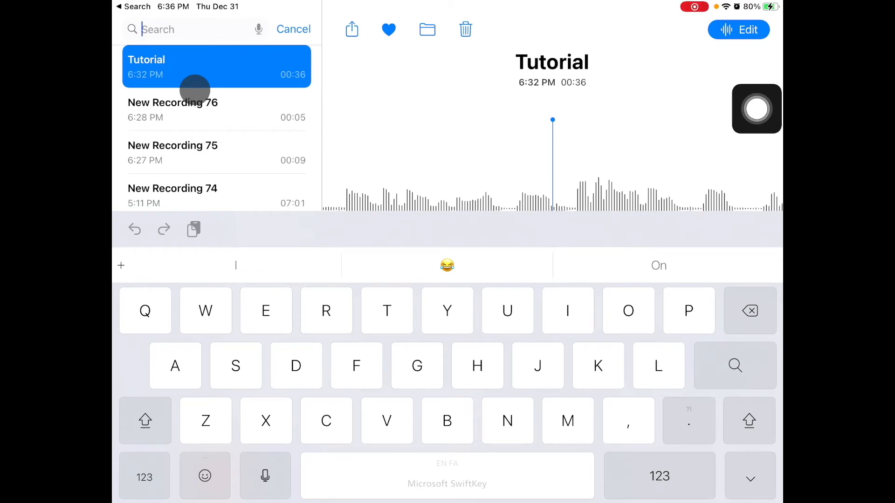
pyautogui.write('New')
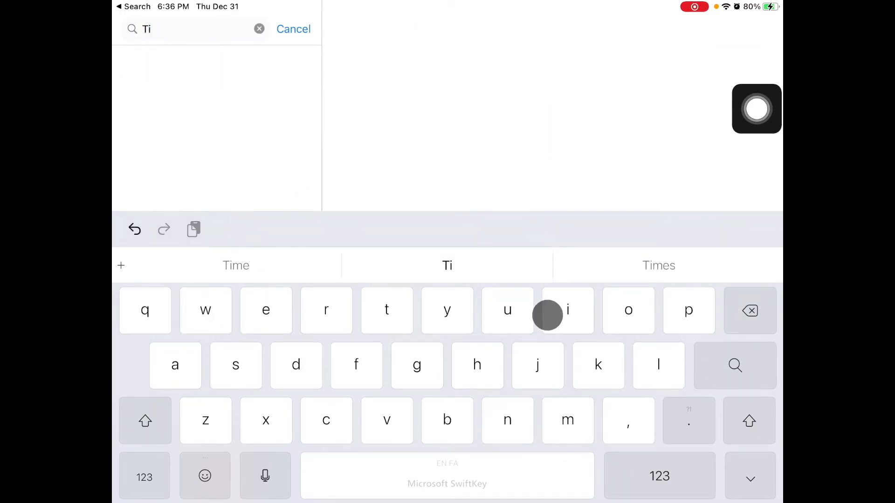
pyautogui.click(507, 310)
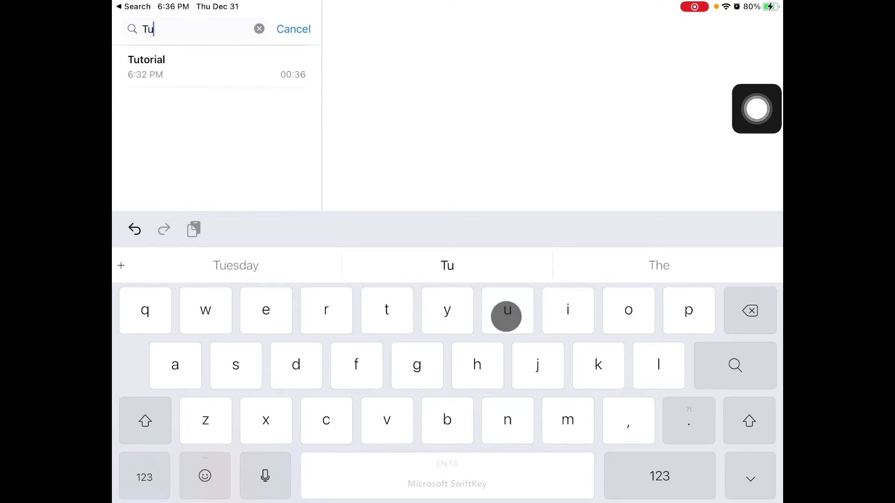
pyautogui.click(215, 67)
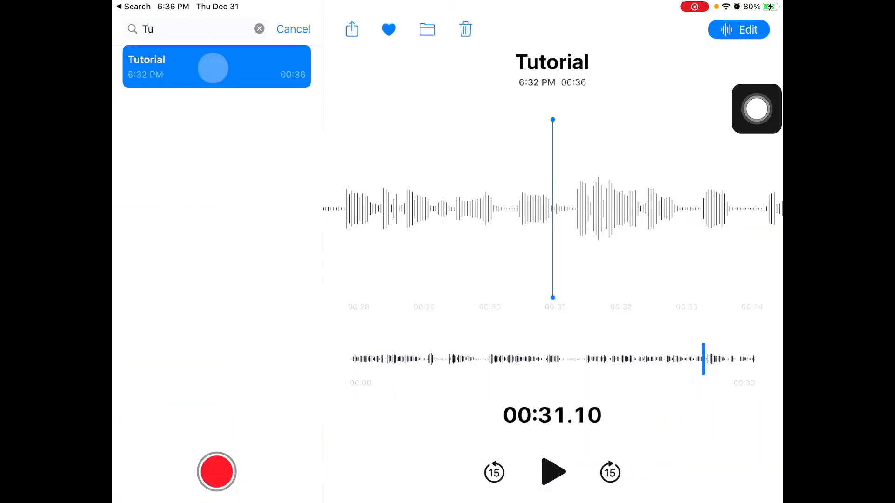
pyautogui.click(294, 29)
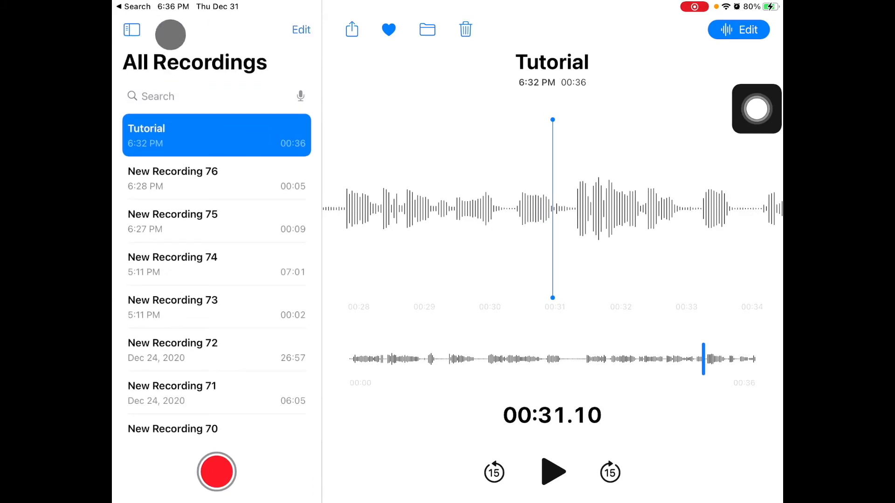
# Step: Show the sidebar and browse Recently Deleted, All Recordings and Favorites, where Tutorial appears
pyautogui.click(131, 30)
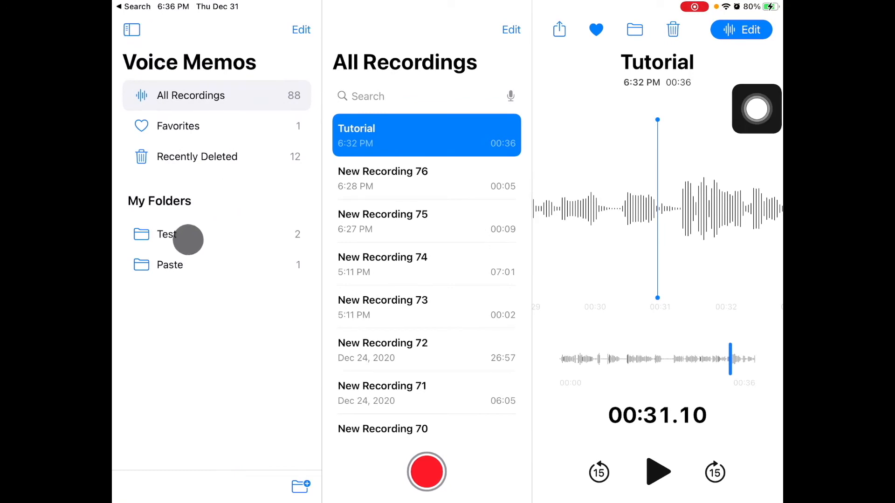
pyautogui.moveTo(168, 279)
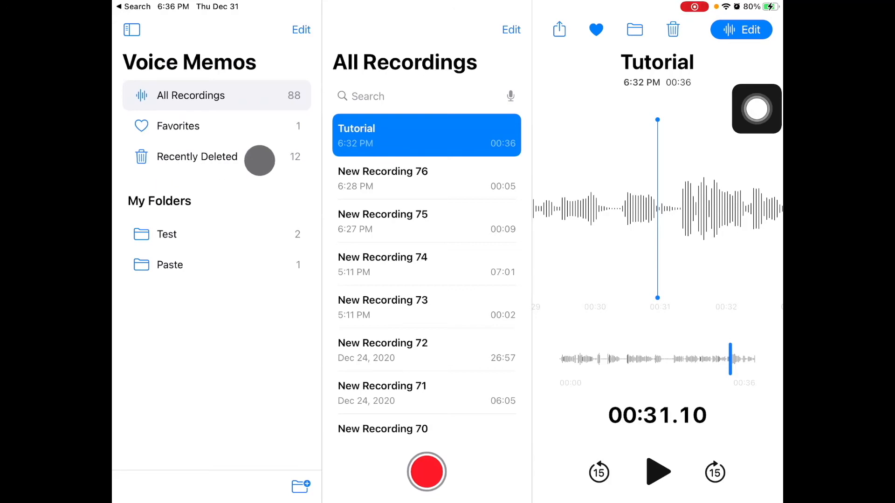
pyautogui.click(197, 156)
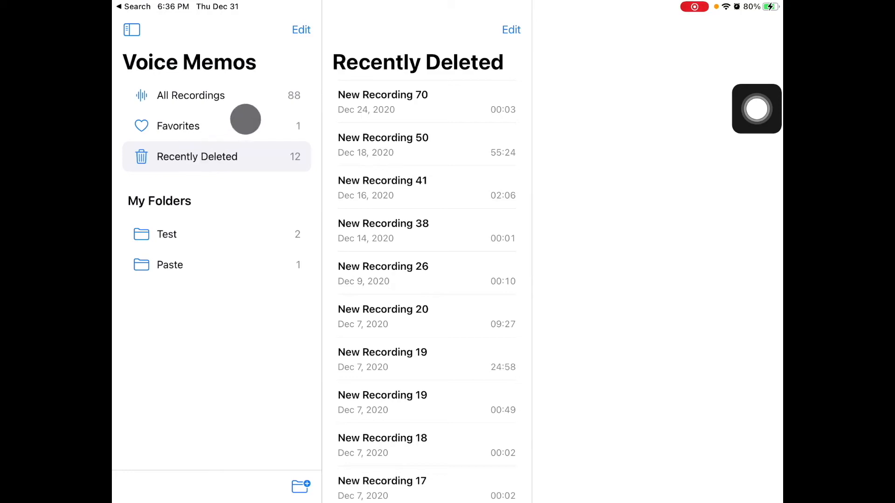
pyautogui.click(190, 95)
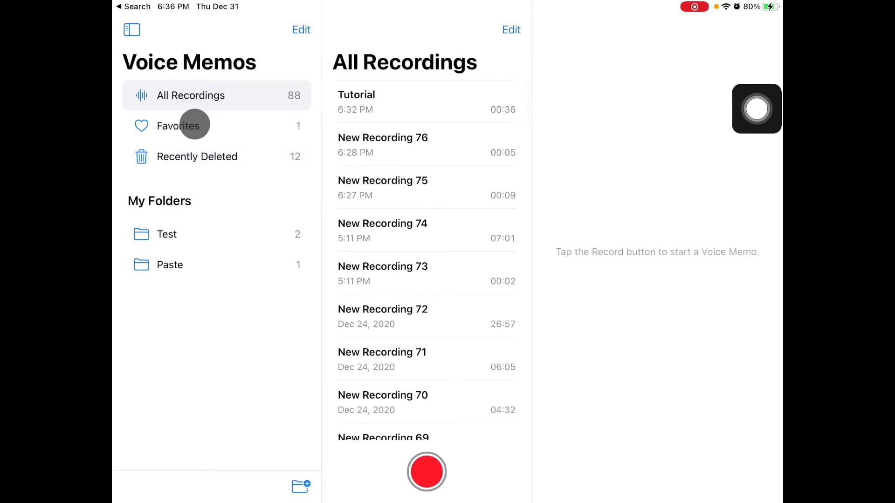
pyautogui.click(178, 126)
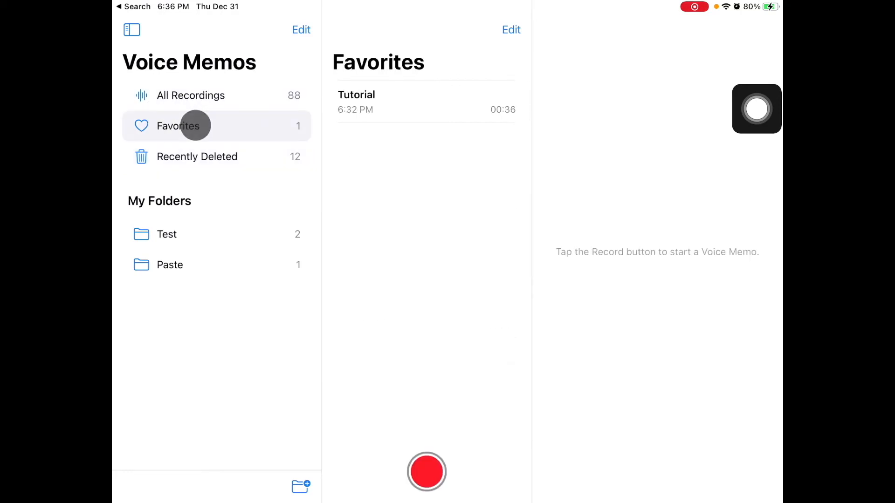
pyautogui.click(301, 29)
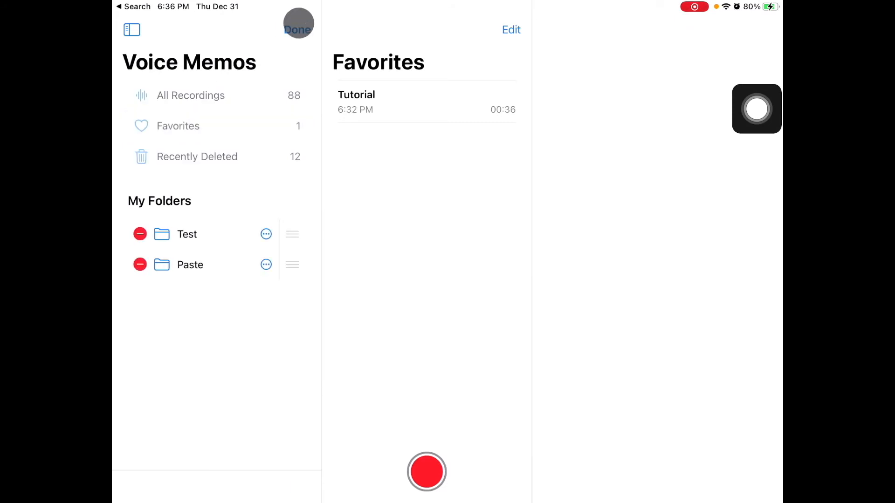
# Step: View the Paste folder's rename/delete options without changes, toggle the sidebar and return to All Recordings
pyautogui.click(266, 264)
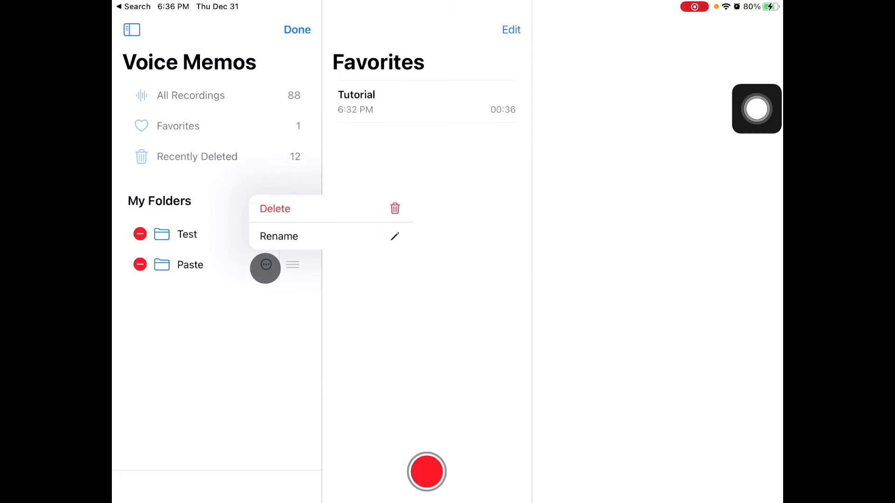
pyautogui.click(296, 29)
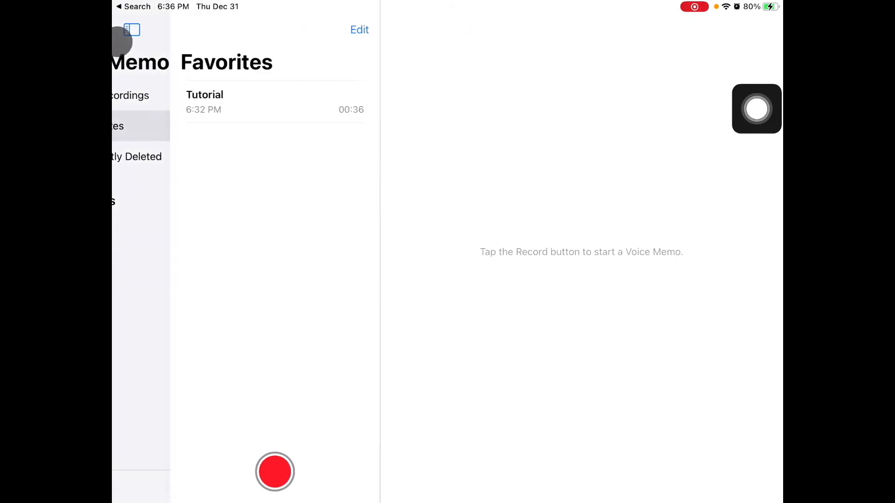
pyautogui.click(131, 29)
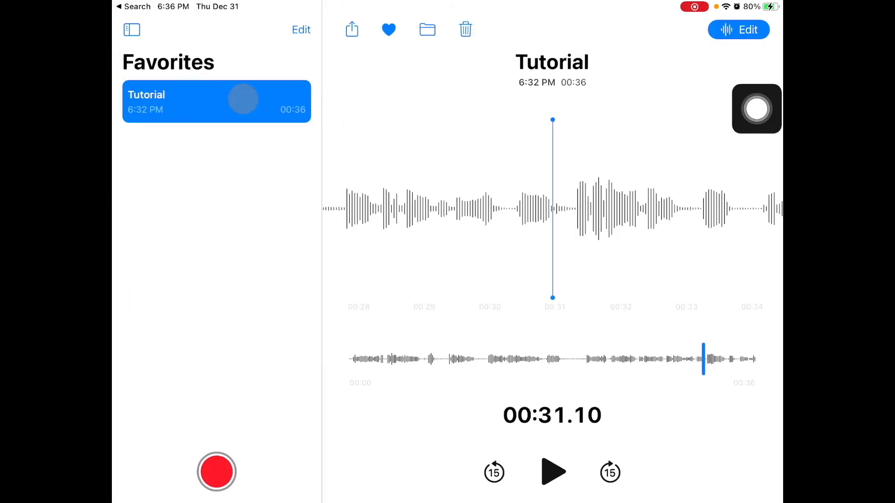
pyautogui.click(131, 29)
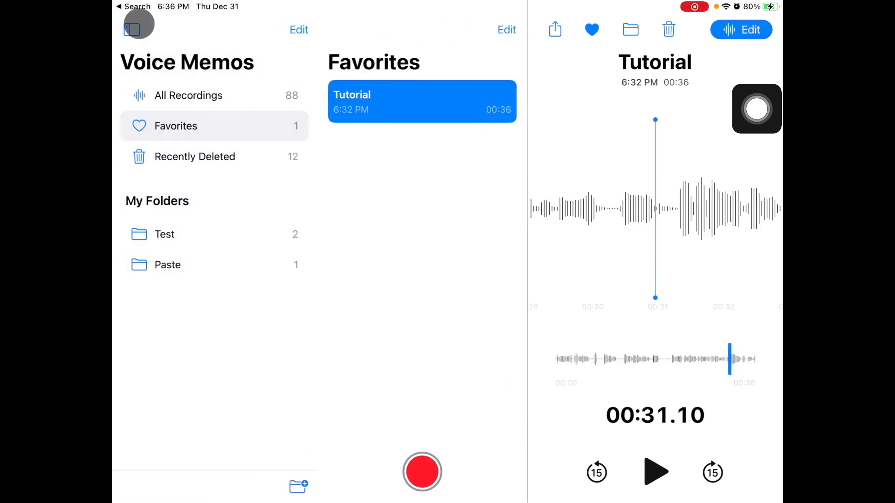
pyautogui.click(189, 95)
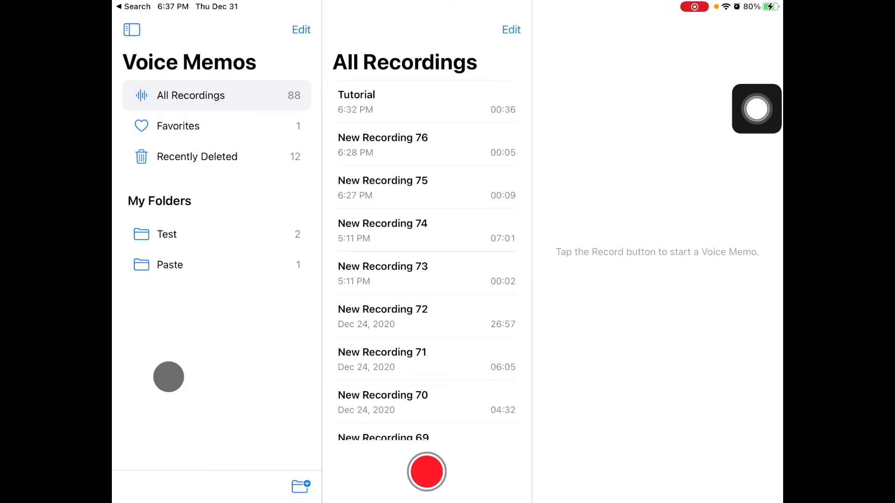
pyautogui.moveTo(713, 313)
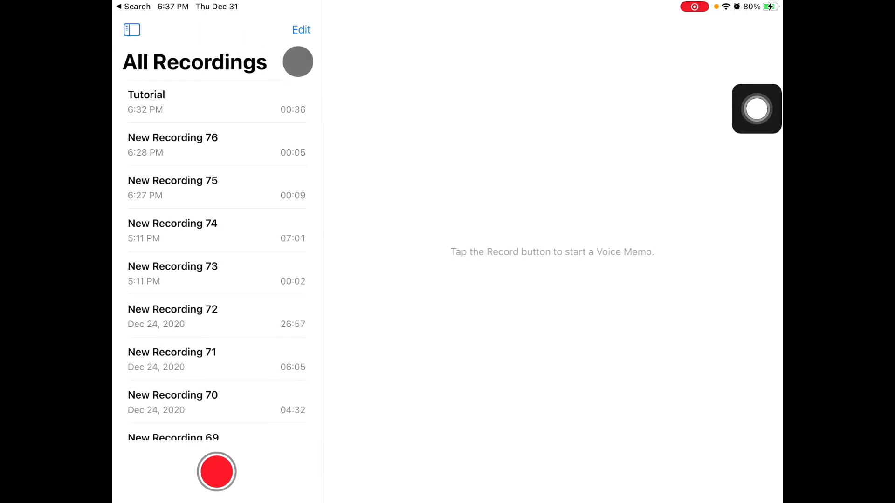
pyautogui.click(131, 30)
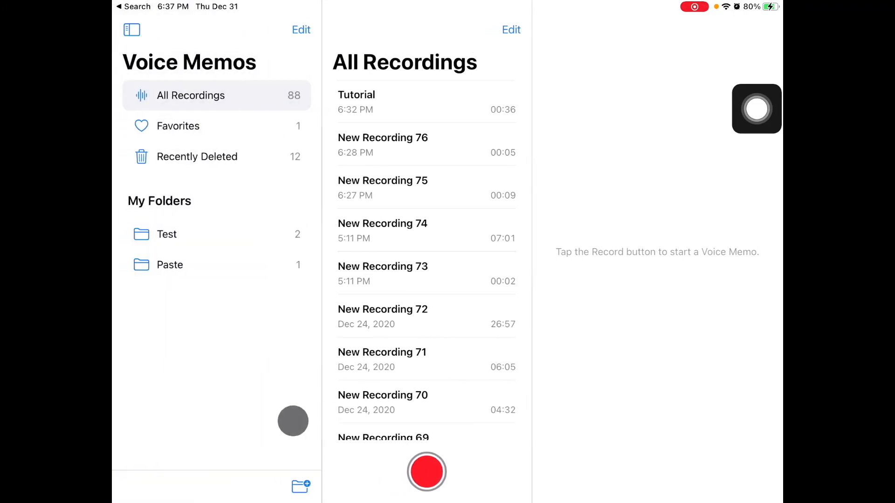
# Step: Create an empty folder named Recording Teaching under My Folders, then view the Paste folder
pyautogui.click(300, 487)
pyautogui.write('Recording Teaching')
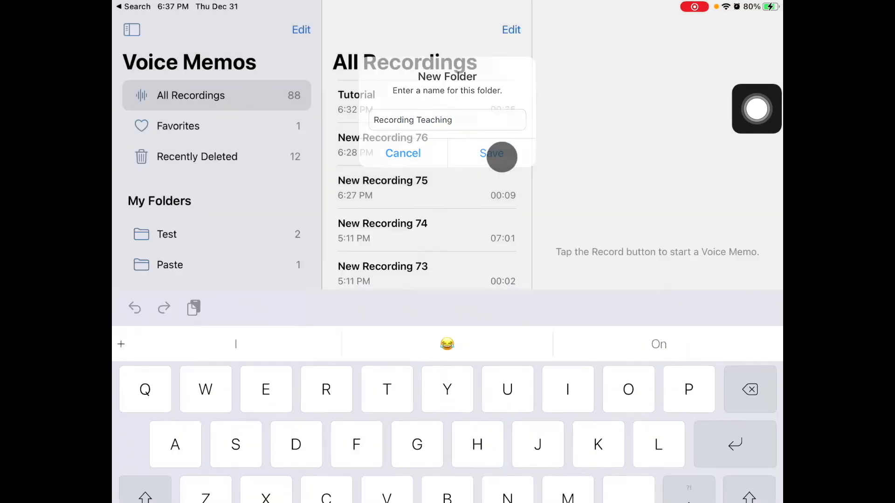
pyautogui.click(492, 153)
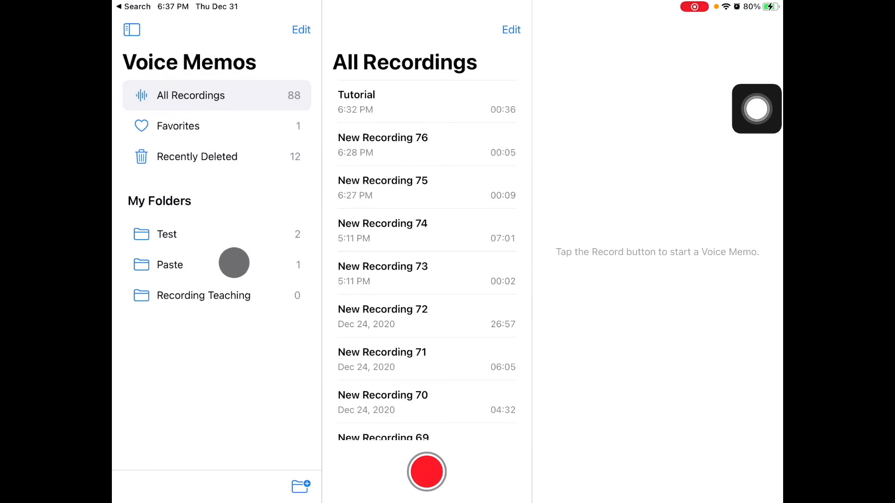
pyautogui.click(170, 264)
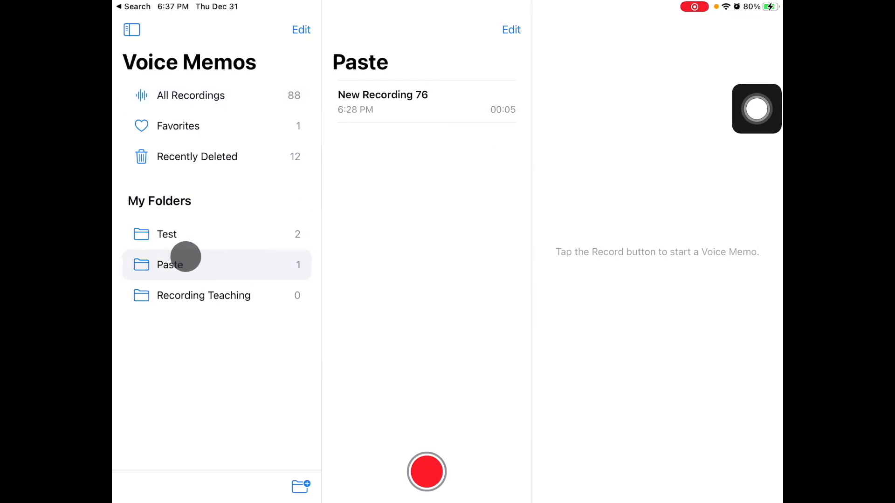
# Step: Move New Recording 76 from Paste into Recording Teaching and view it there
pyautogui.click(426, 101)
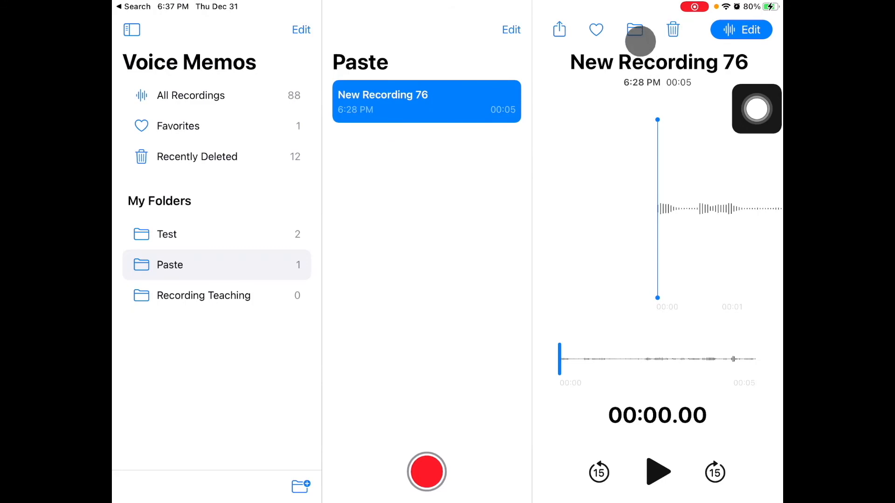
pyautogui.click(635, 29)
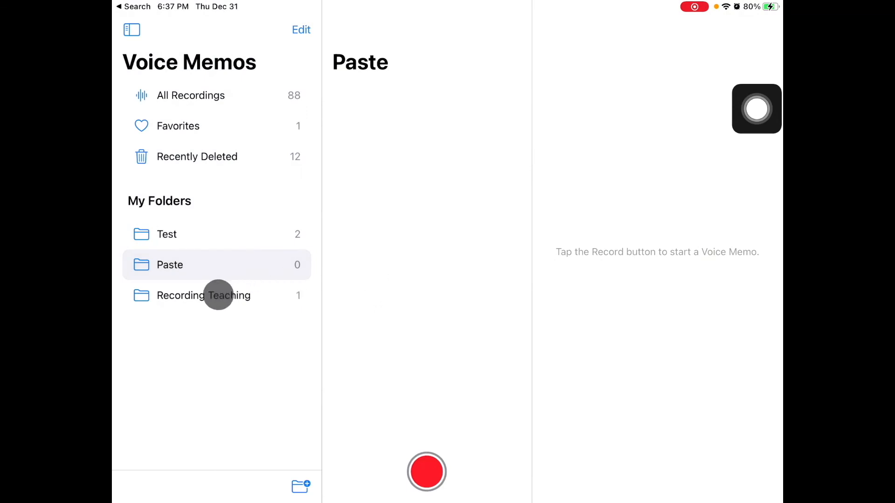
pyautogui.click(204, 296)
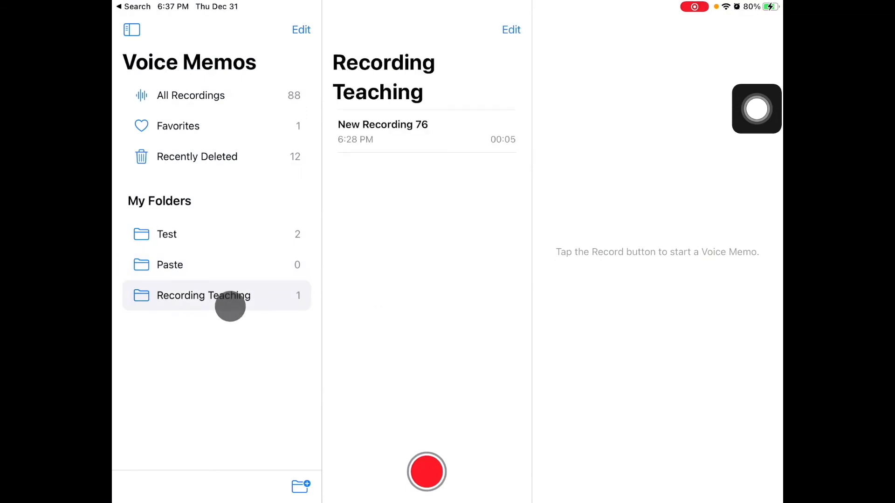